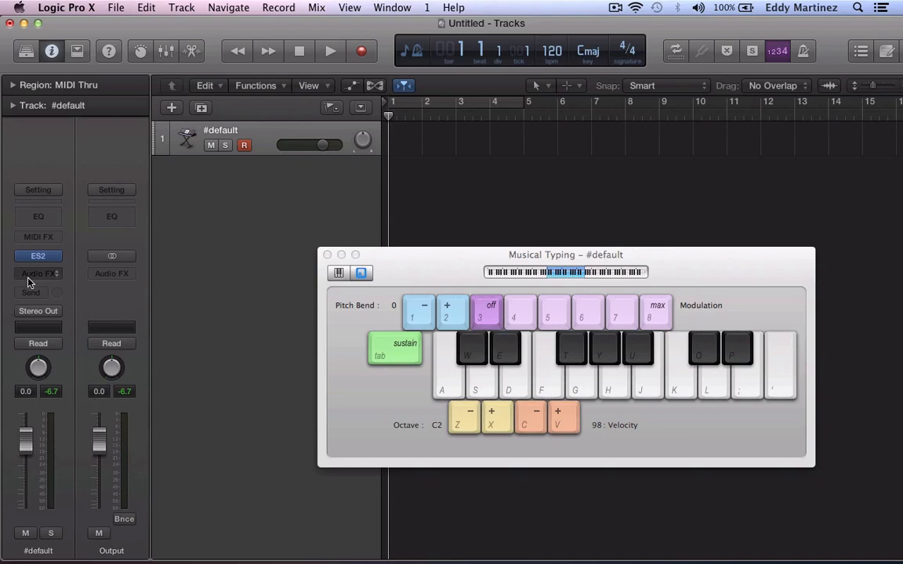
Open the ES2 plug-in editor from the instrument track's channel strip insert.
left_click(38, 255)
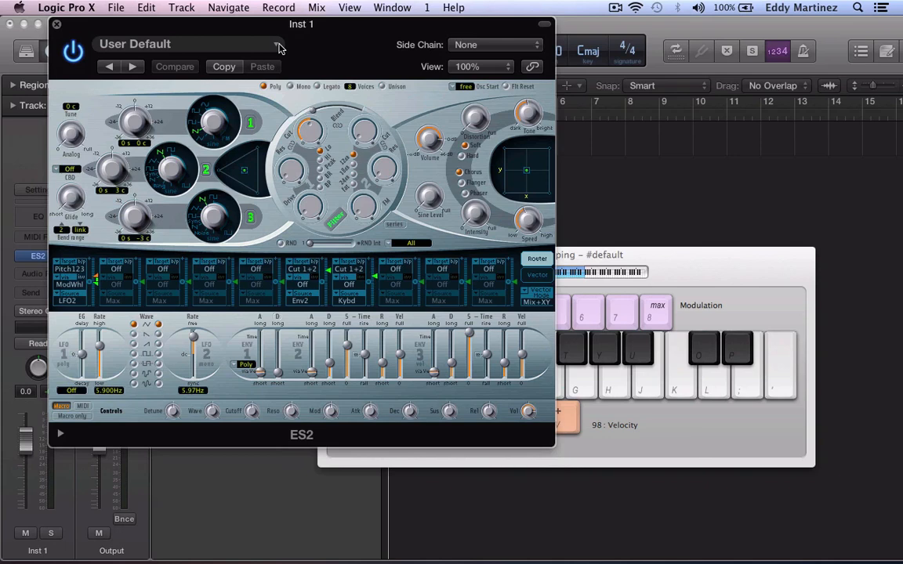
Load the Analog Saw Init patch from ES2's Tutorial Settings presets.
left_click(188, 44)
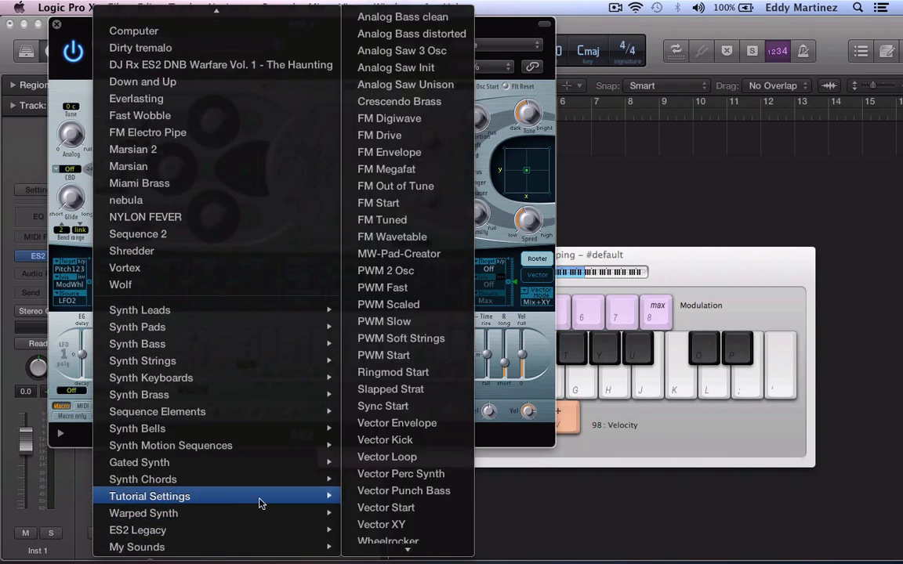
mouse_move(403, 67)
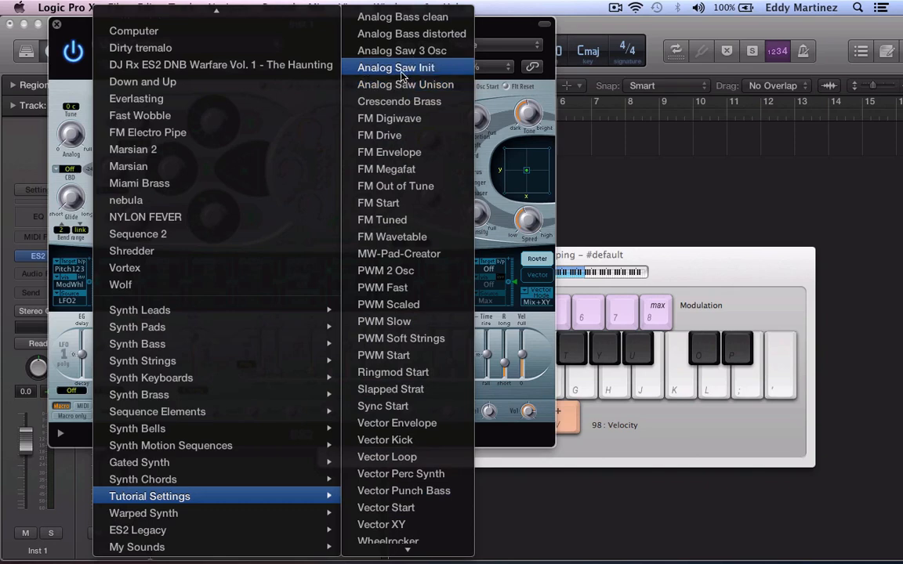
left_click(395, 68)
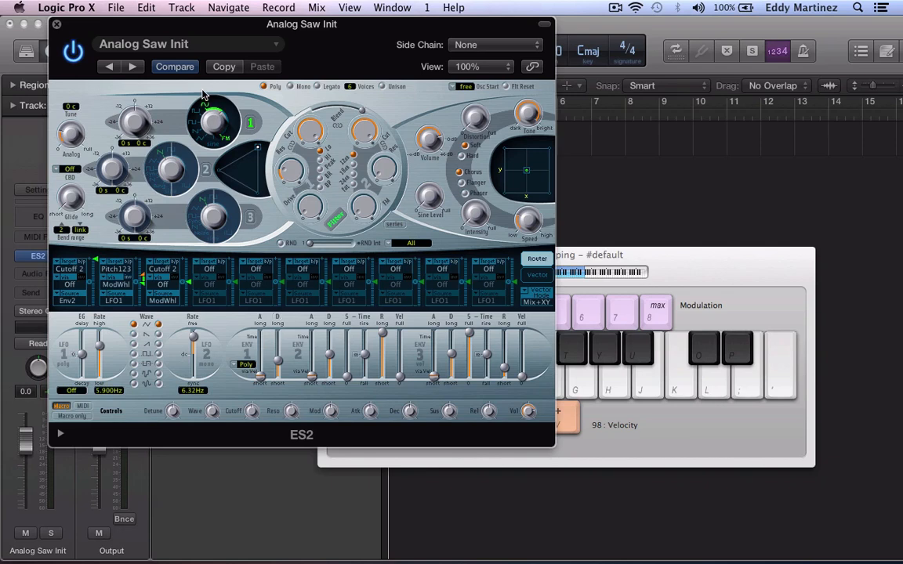
mouse_move(205, 96)
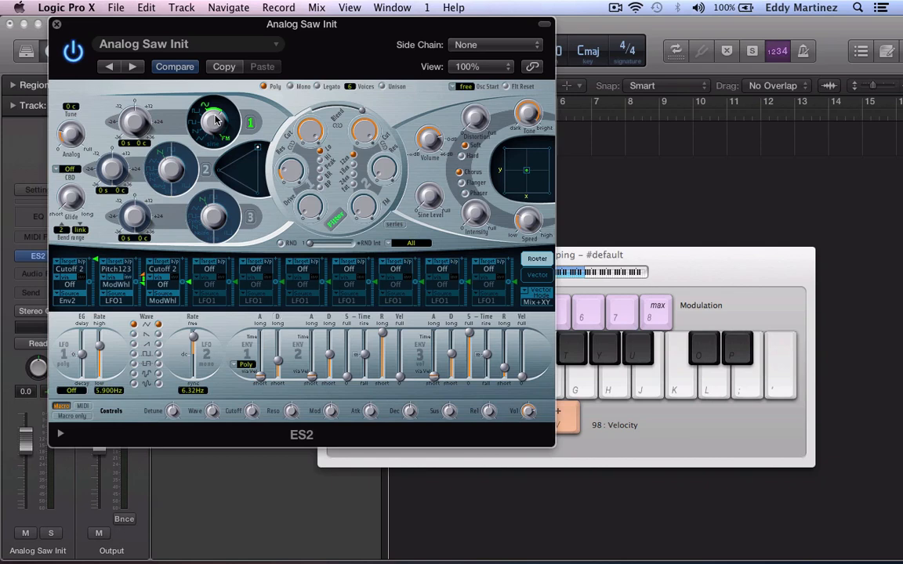
mouse_move(294, 135)
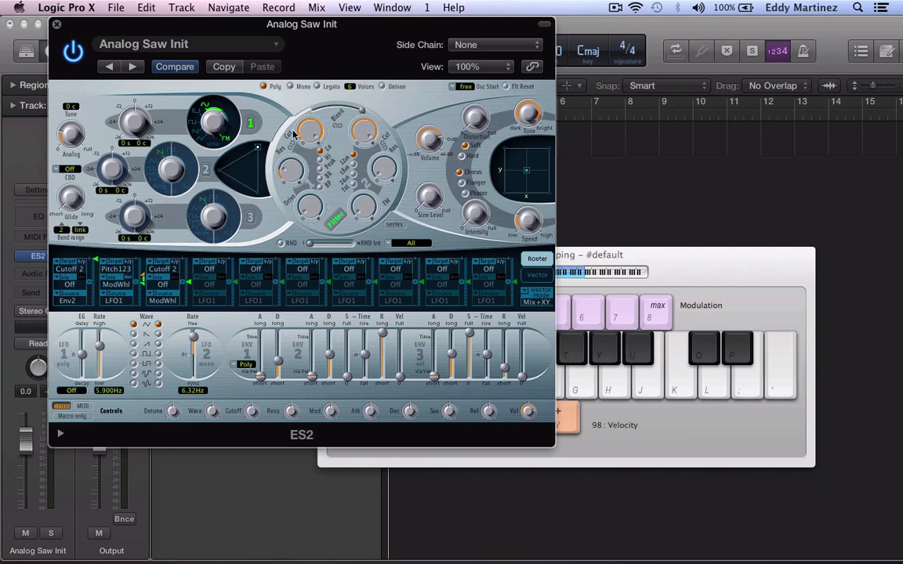
mouse_move(133, 122)
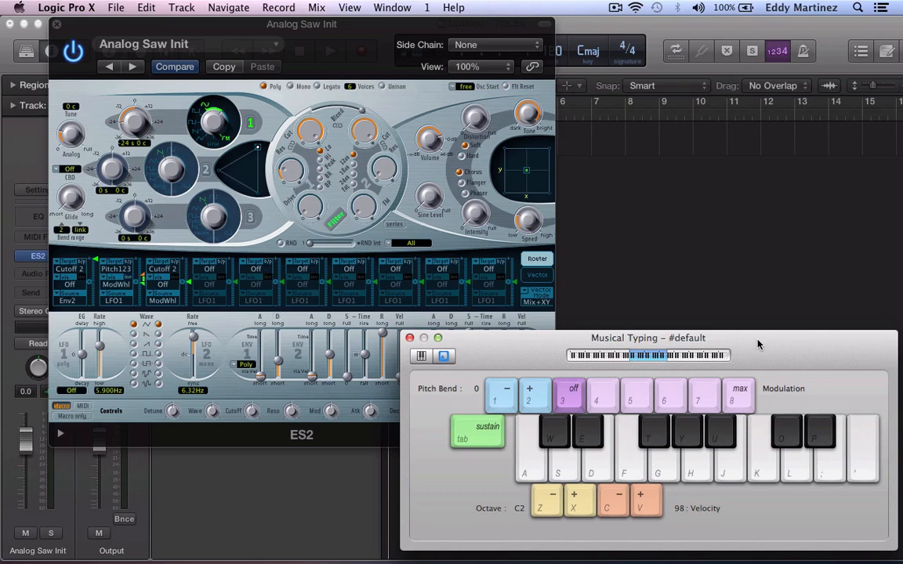
mouse_move(617, 267)
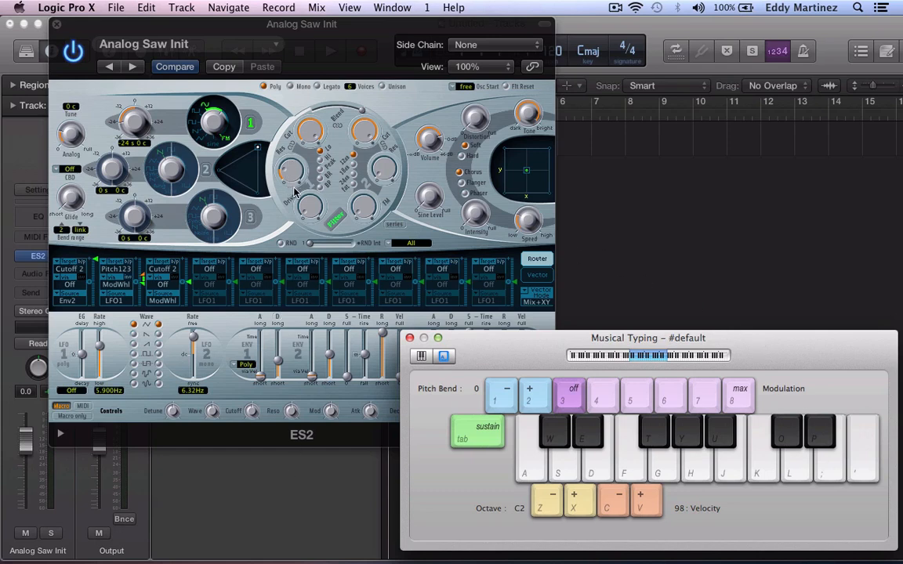
mouse_move(194, 196)
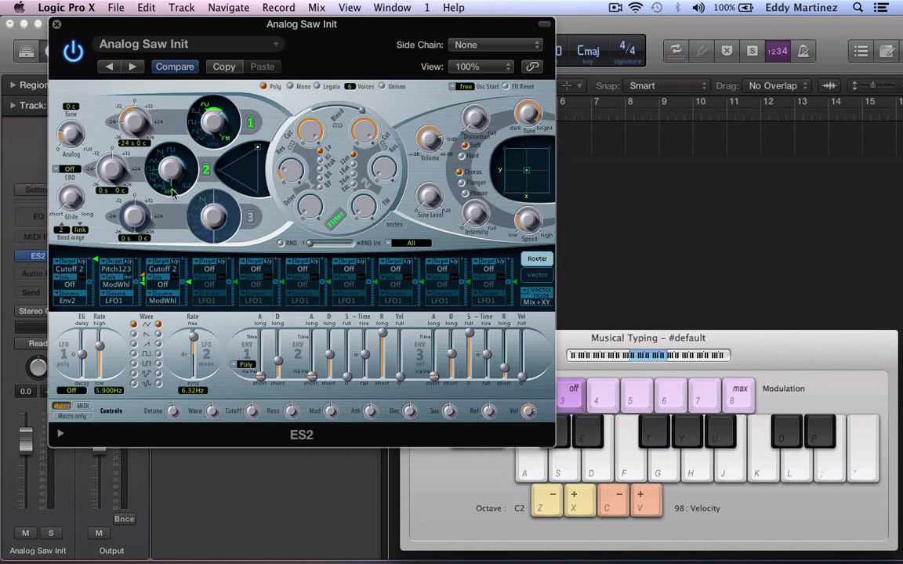
Set the oscillator 2 waveform to Ring modulation.
left_click(171, 169)
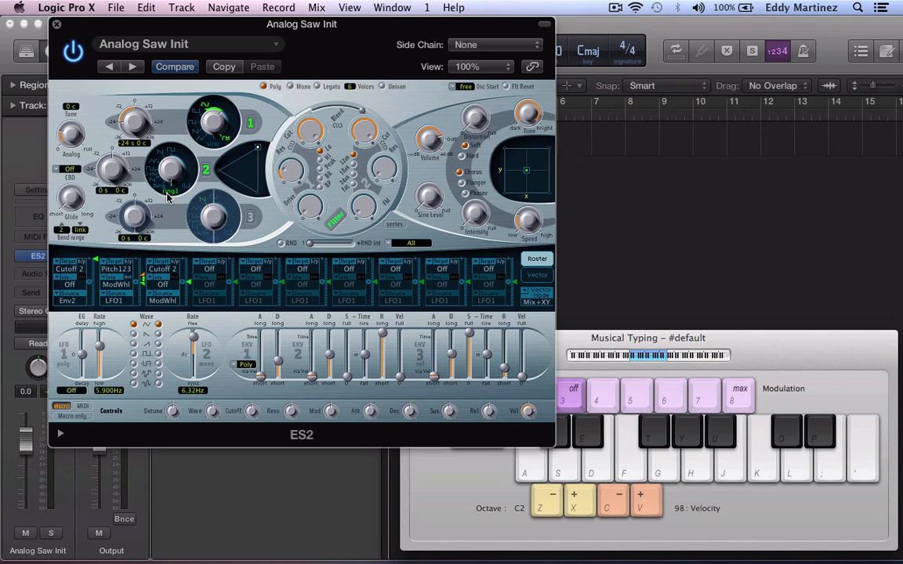
mouse_move(183, 196)
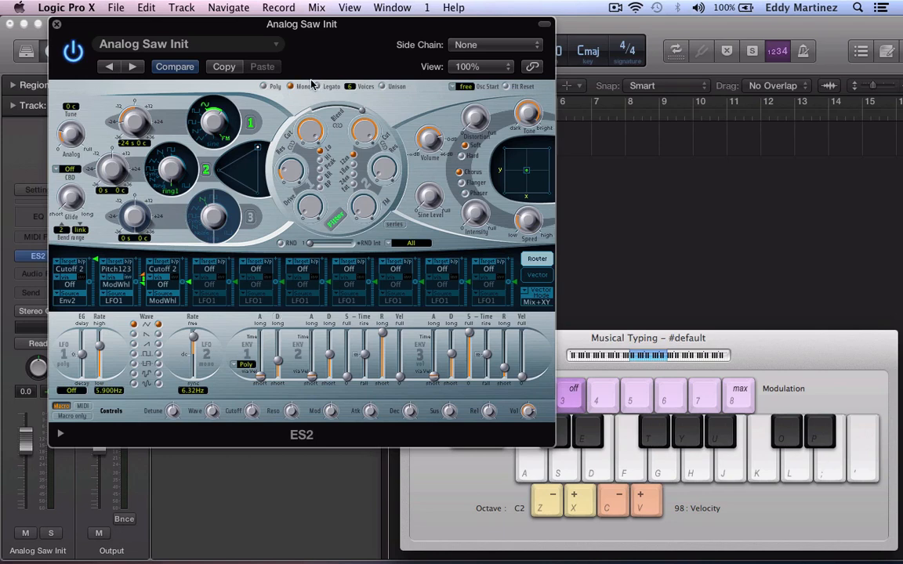
mouse_move(351, 106)
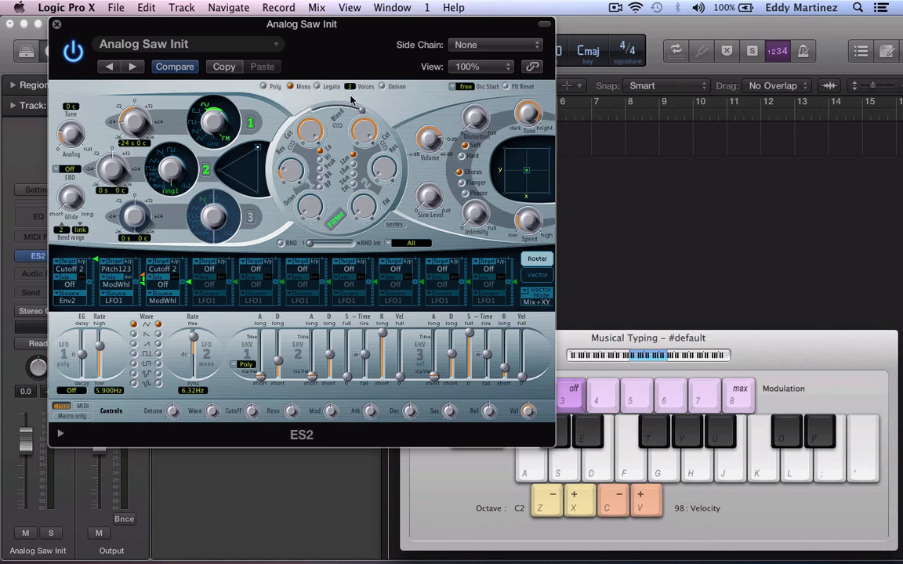
mouse_move(383, 89)
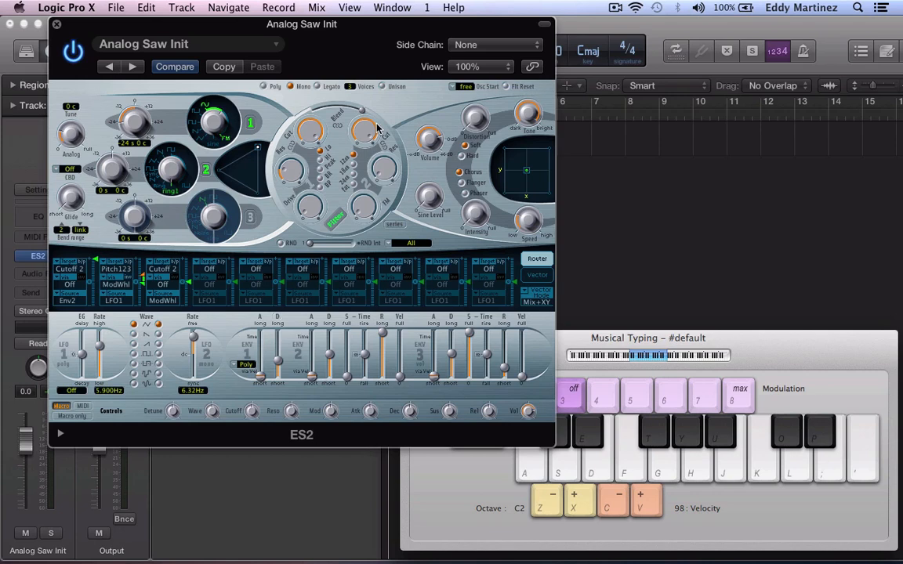
mouse_move(391, 125)
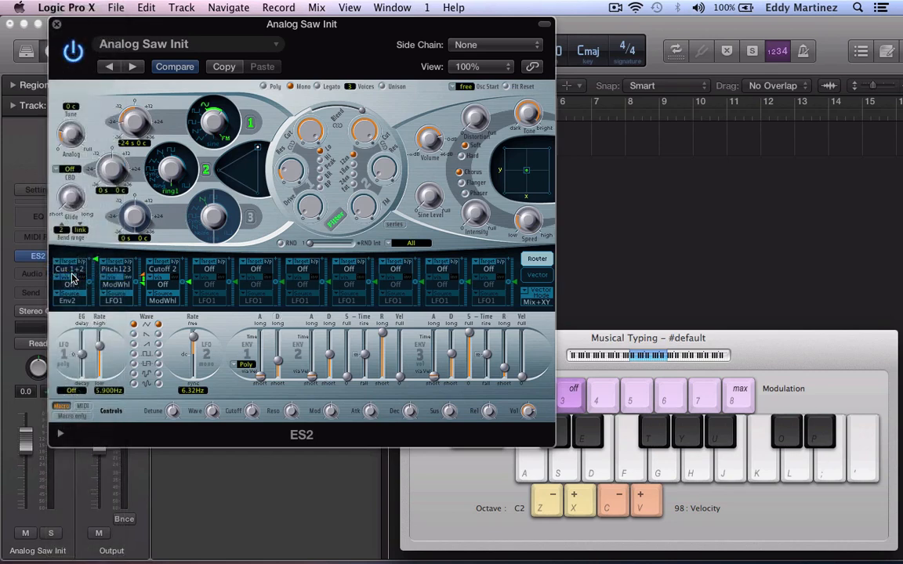
left_click(69, 278)
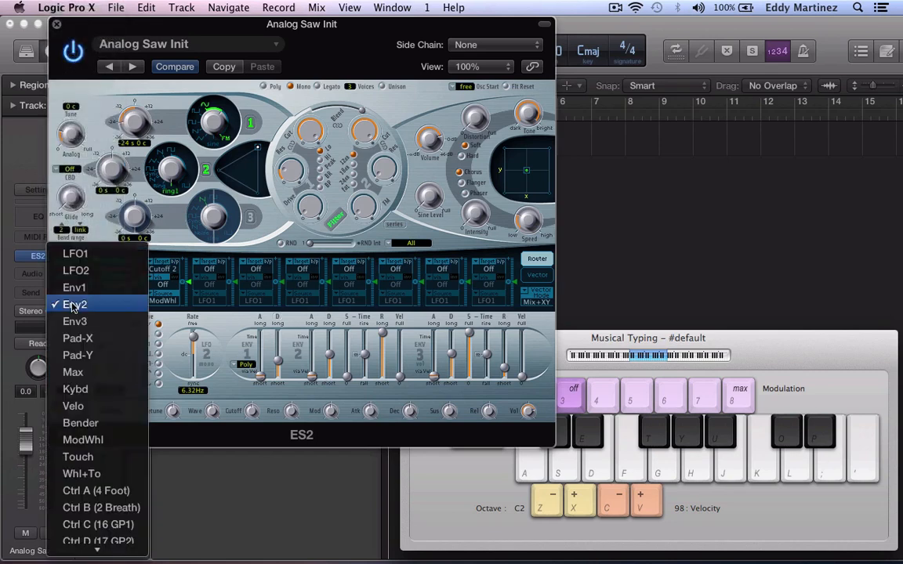
mouse_move(75, 271)
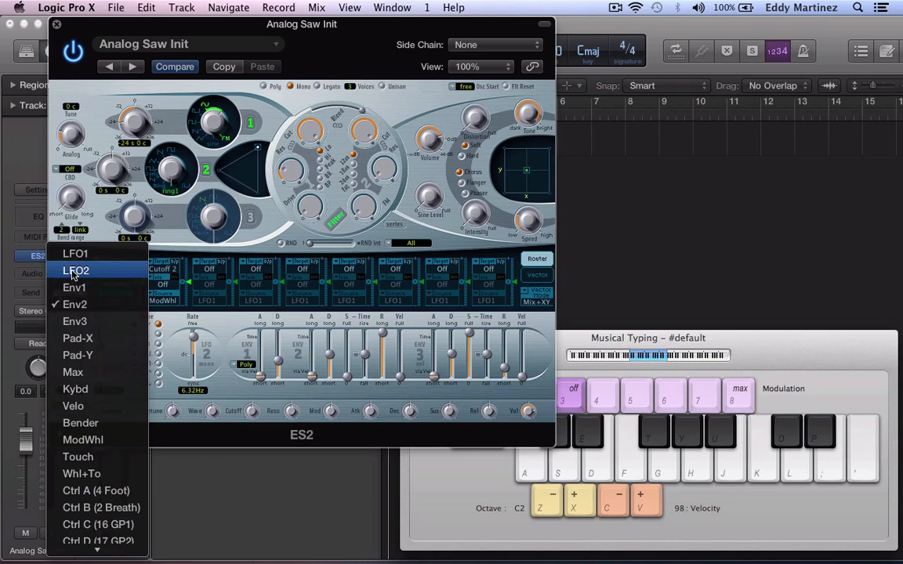
left_click(75, 269)
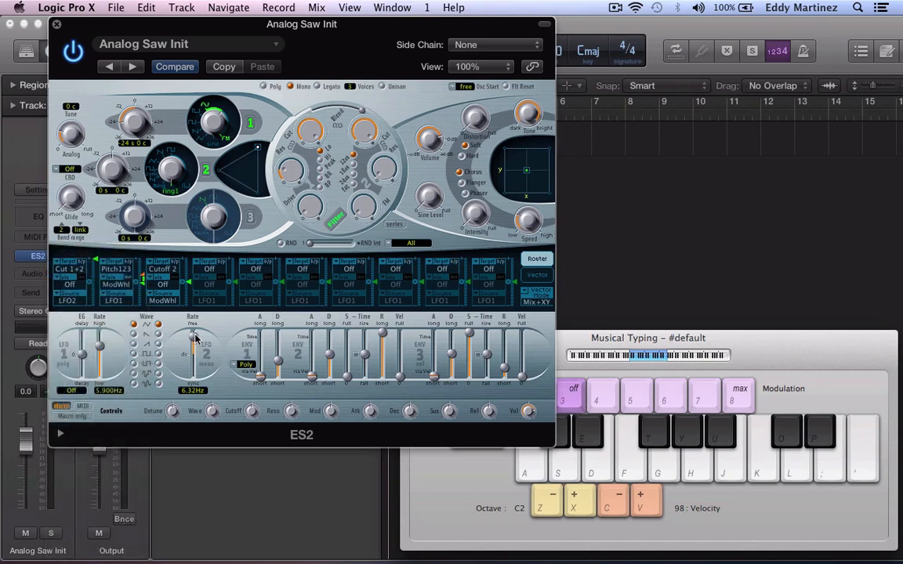
left_click_drag(196, 338, 197, 366)
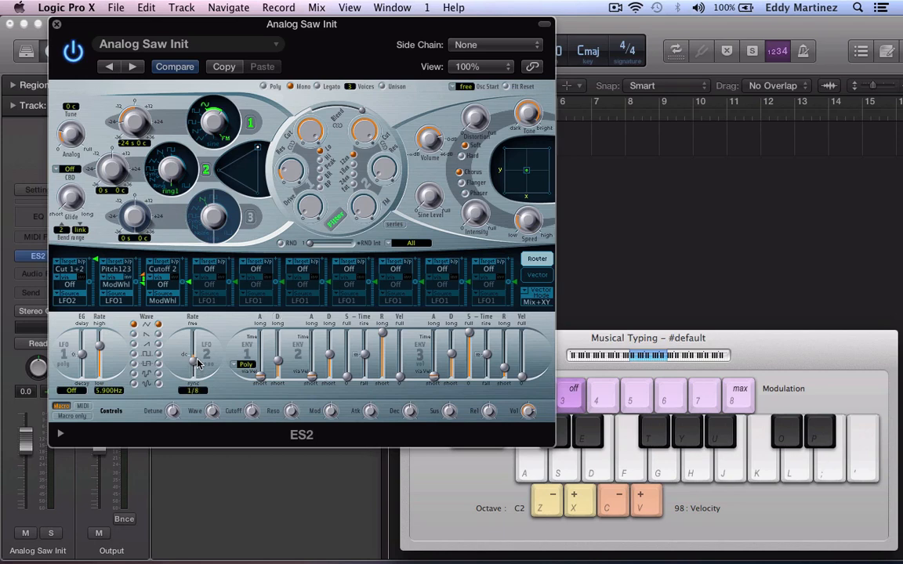
mouse_move(208, 346)
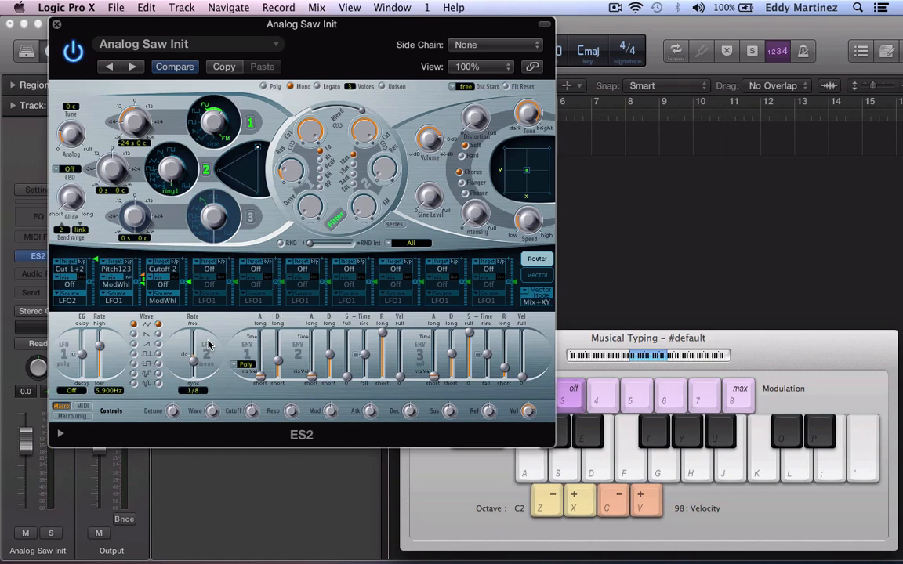
mouse_move(364, 121)
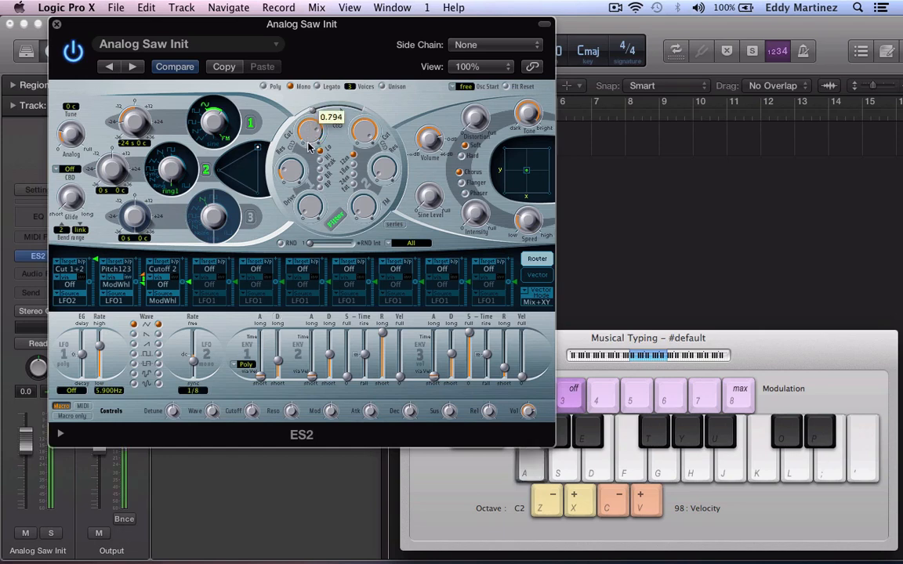
Raise Filter 1 cutoff to about 0.794 and lower filter drive to 0.07.
left_click_drag(308, 147, 312, 160)
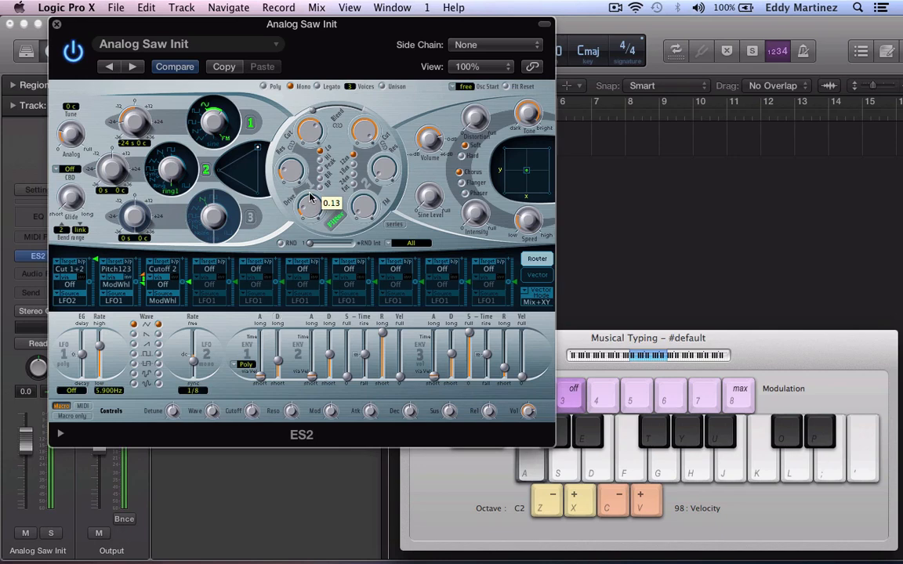
left_click_drag(306, 206, 304, 211)
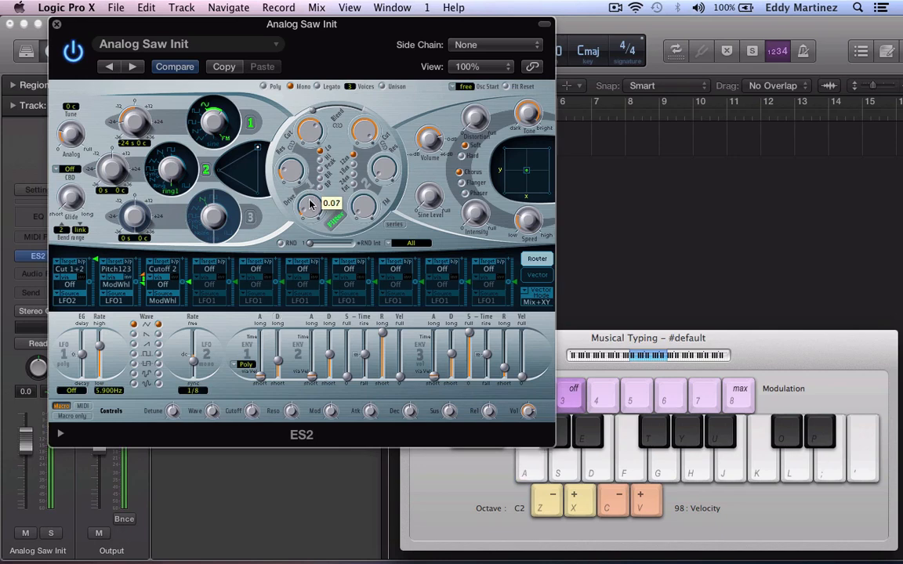
left_click_drag(311, 206, 313, 196)
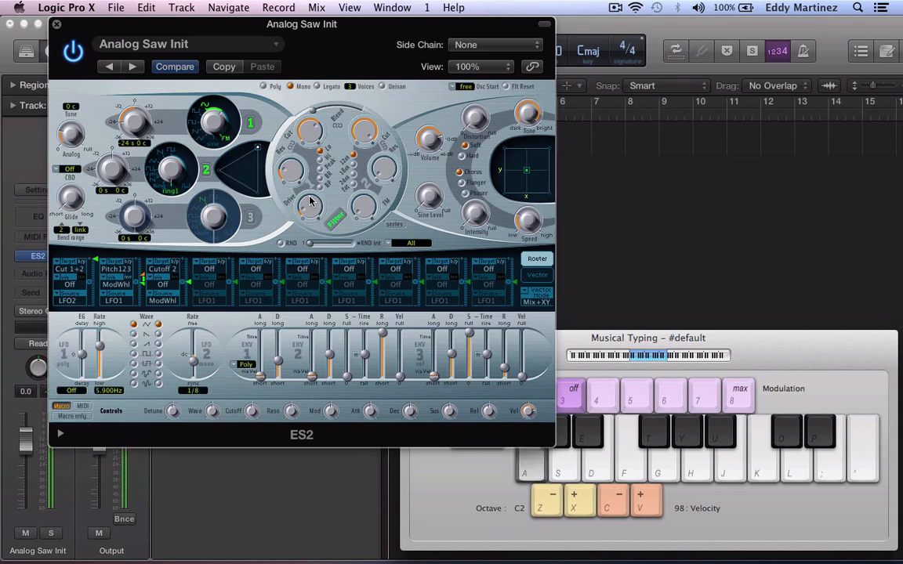
mouse_move(527, 165)
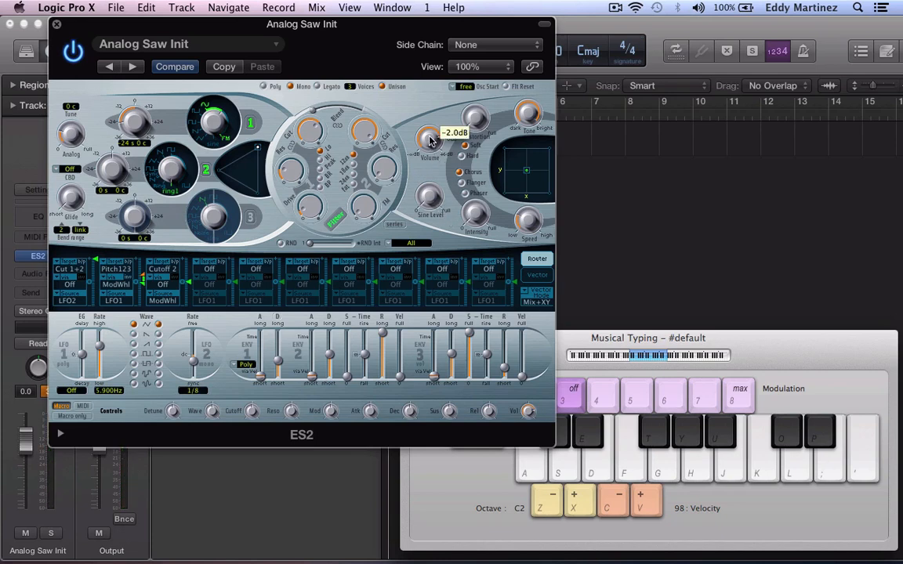
Set ES2 output volume to -2.0 dB and filter drive to 0.15.
left_click_drag(429, 139, 433, 174)
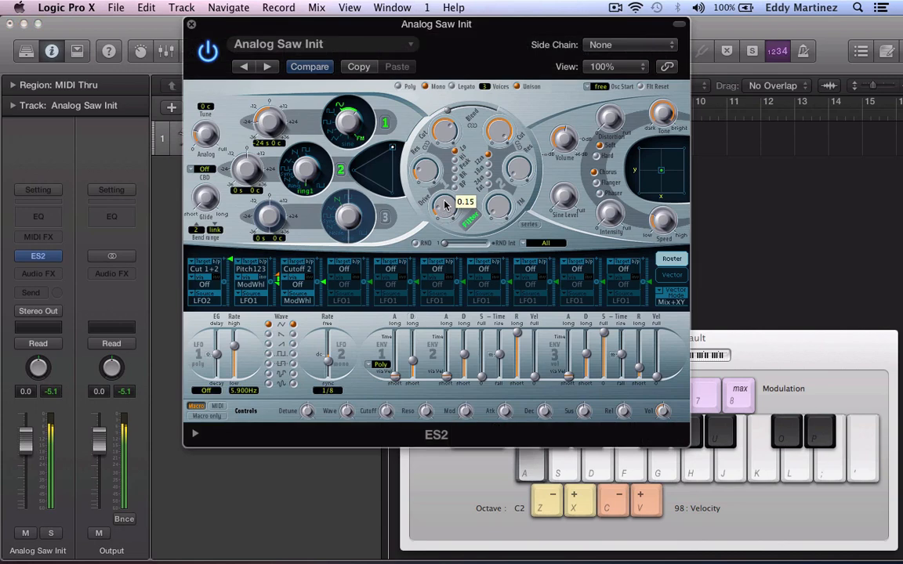
left_click_drag(447, 205, 447, 188)
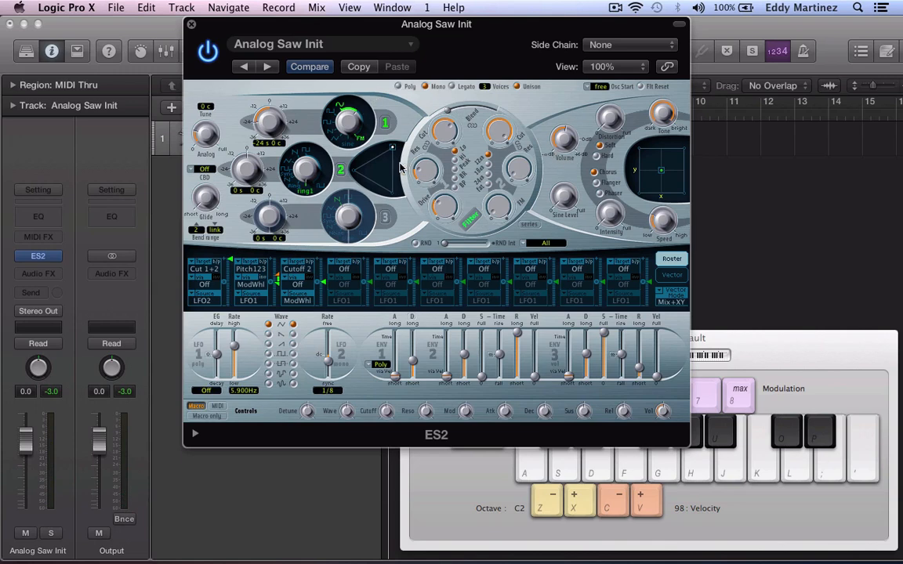
mouse_move(375, 235)
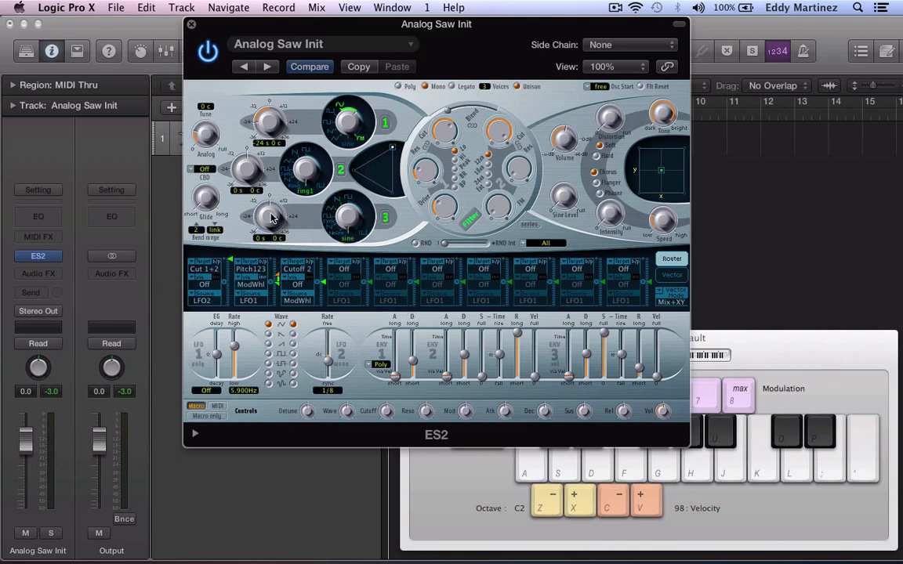
Tune the sine-wave oscillator 3 down to -12 semitones.
left_click_drag(268, 217, 290, 243)
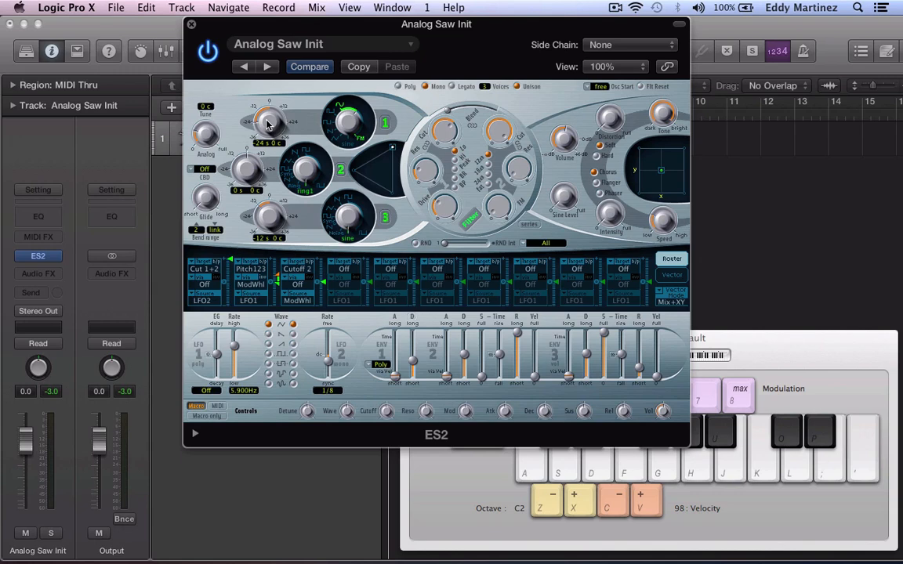
mouse_move(336, 174)
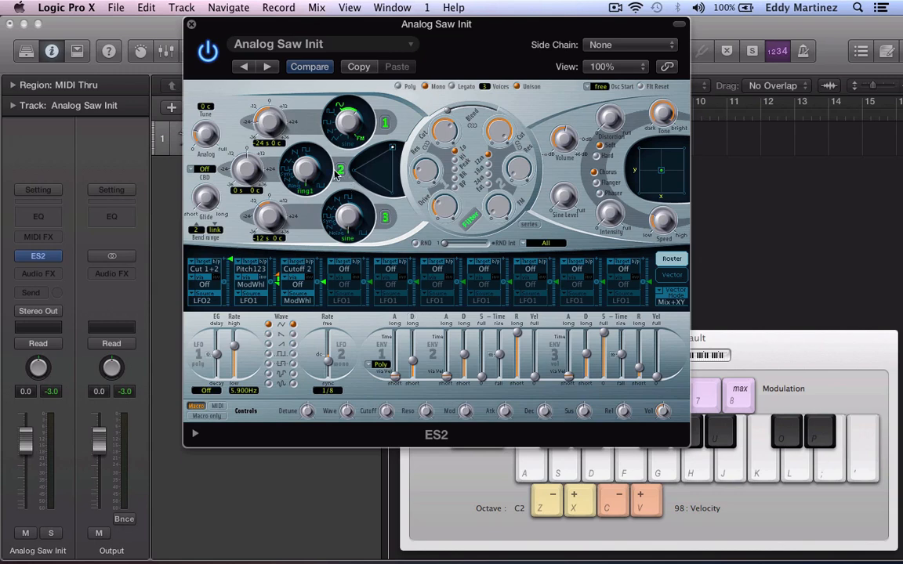
mouse_move(308, 198)
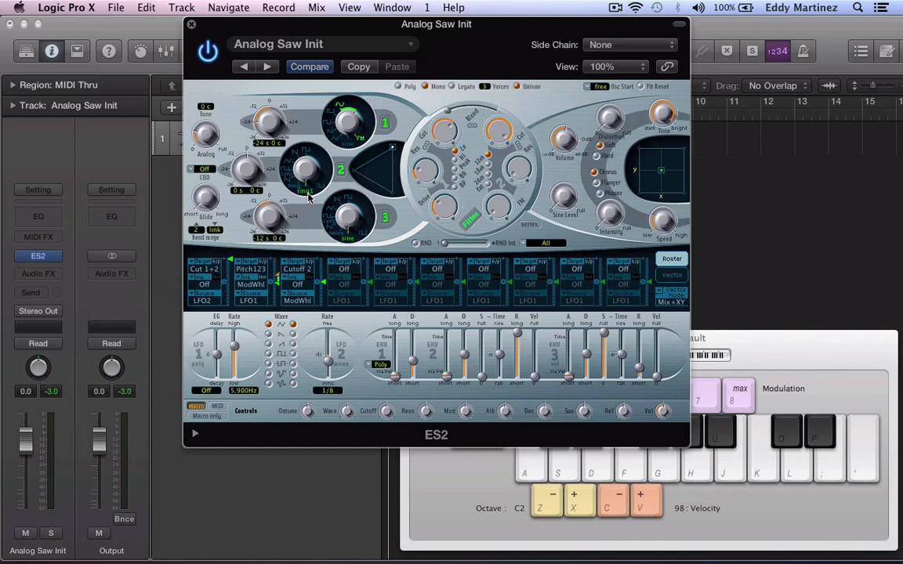
mouse_move(385, 156)
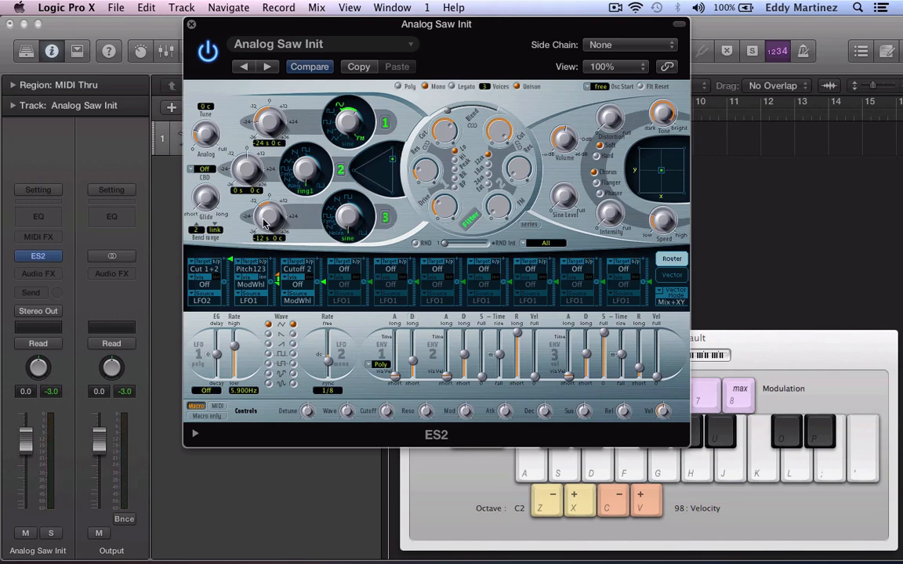
mouse_move(266, 250)
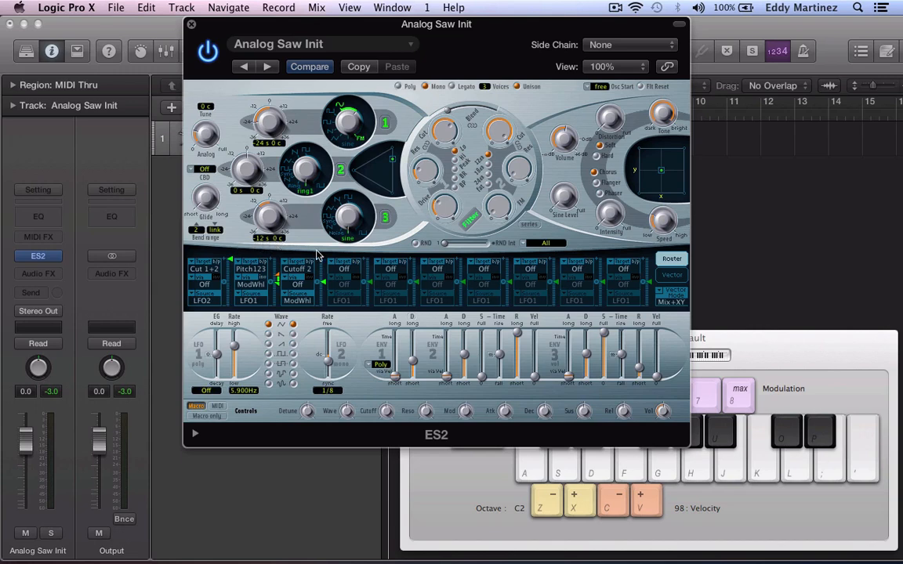
mouse_move(545, 257)
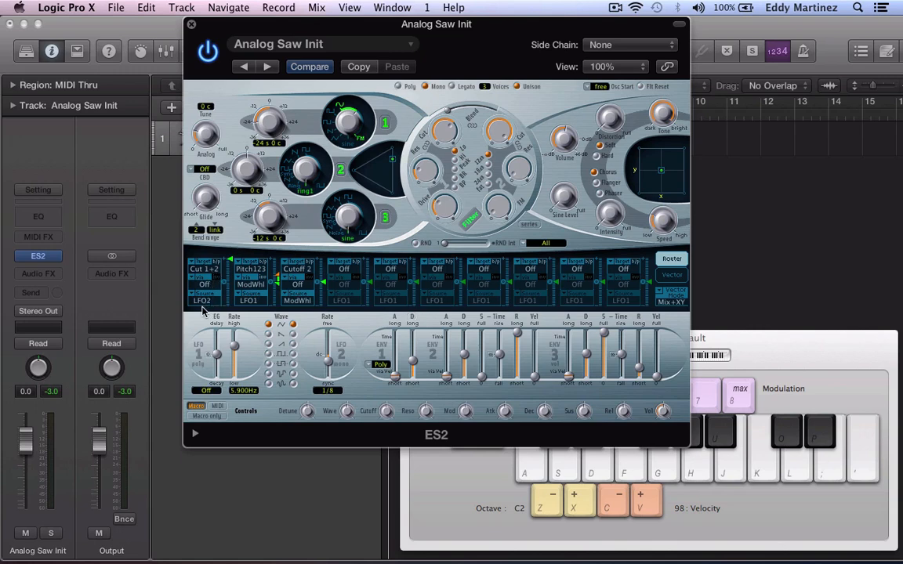
mouse_move(253, 308)
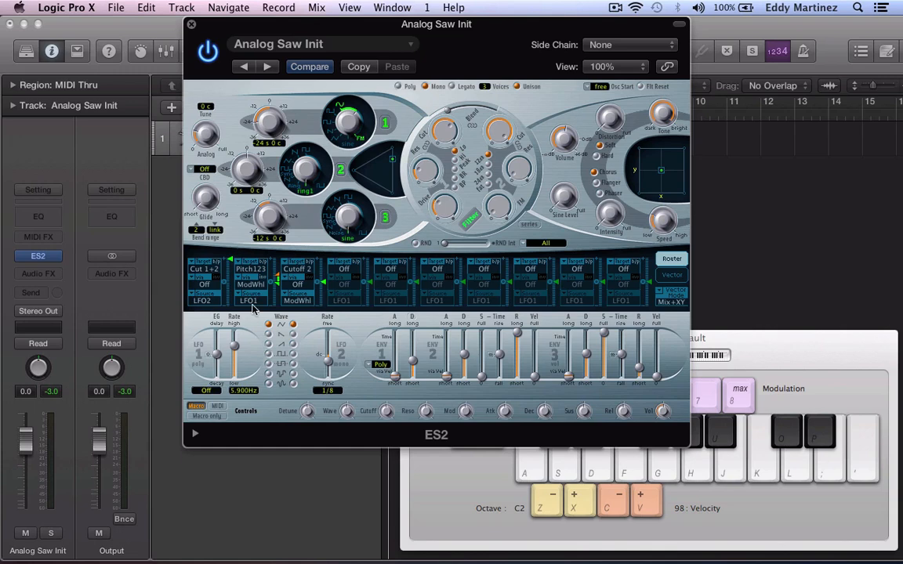